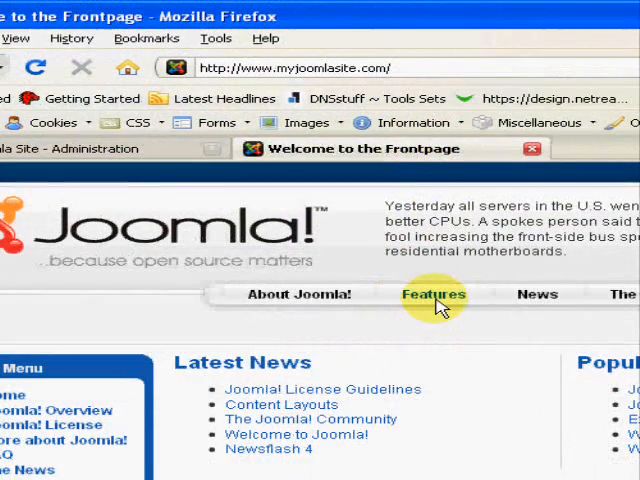
# Step: Browse the public Features page, then return to the front page and look further down it
pyautogui.click(432, 294)
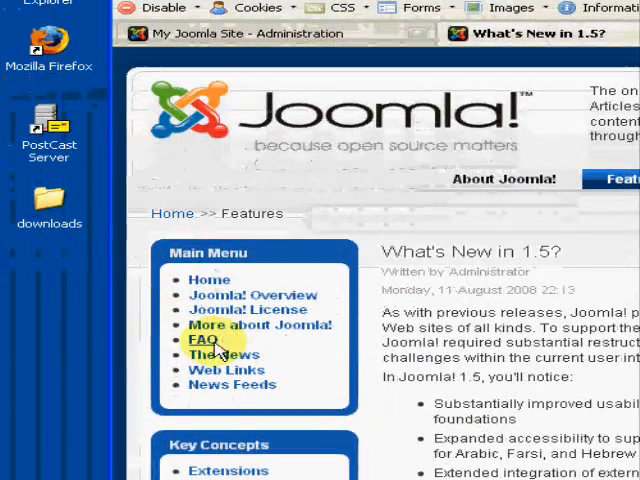
pyautogui.click(204, 340)
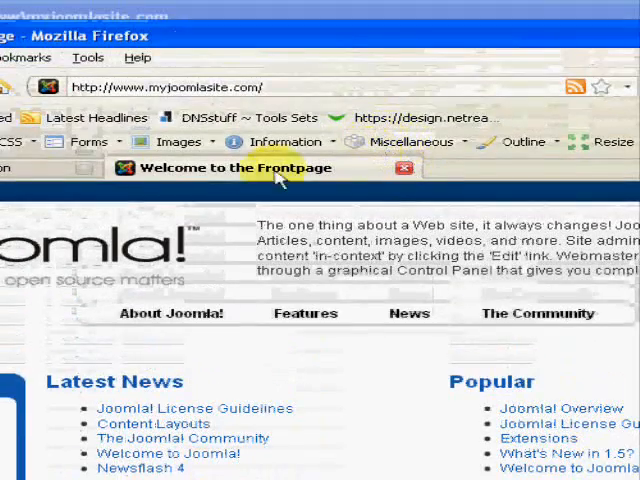
pyautogui.scroll(-3)
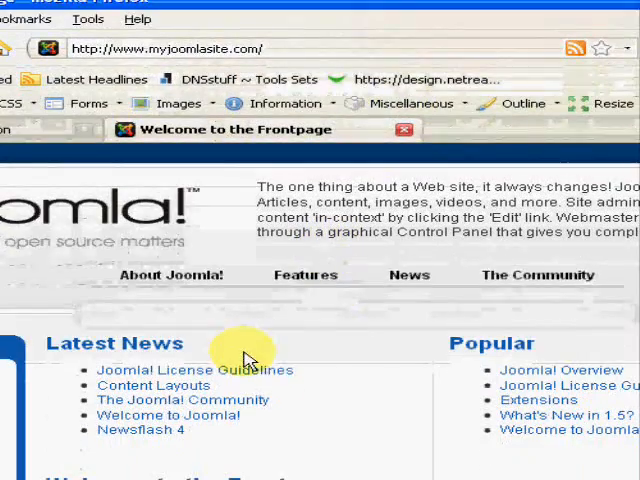
pyautogui.scroll(-3)
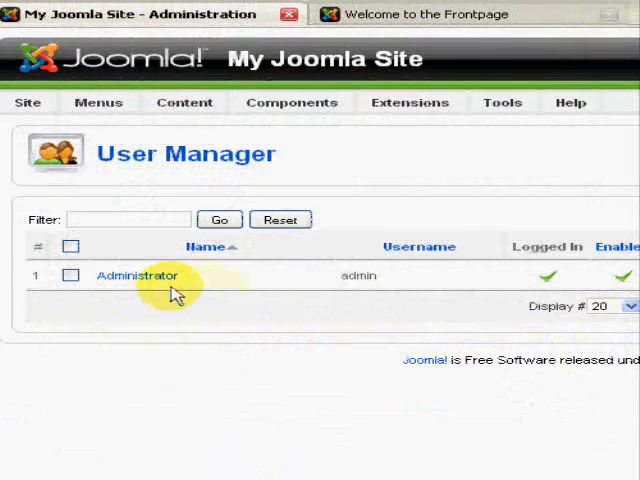
pyautogui.click(136, 276)
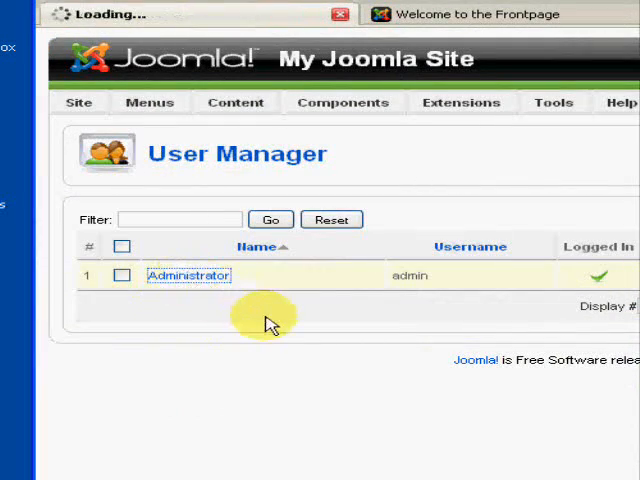
pyautogui.click(188, 276)
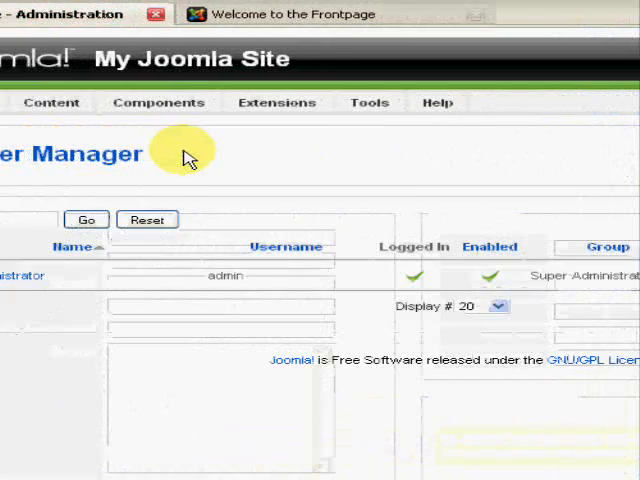
pyautogui.click(152, 120)
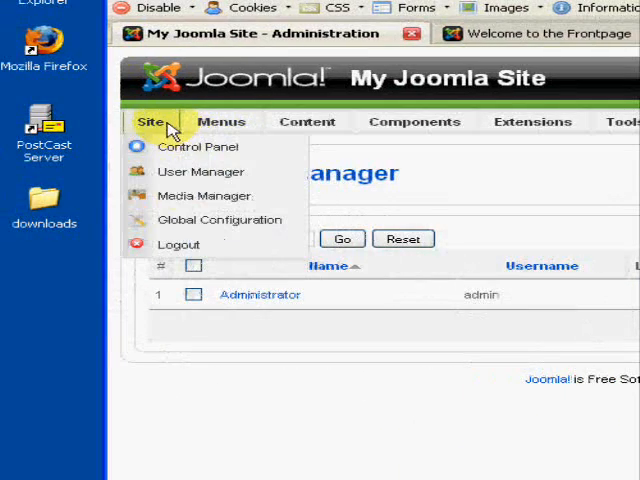
pyautogui.click(220, 220)
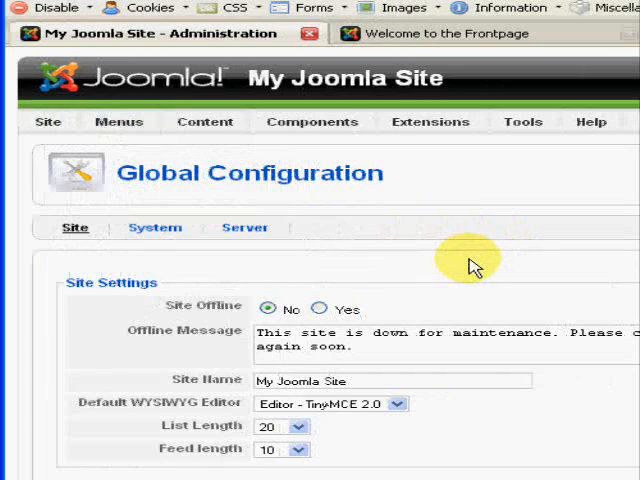
pyautogui.click(156, 140)
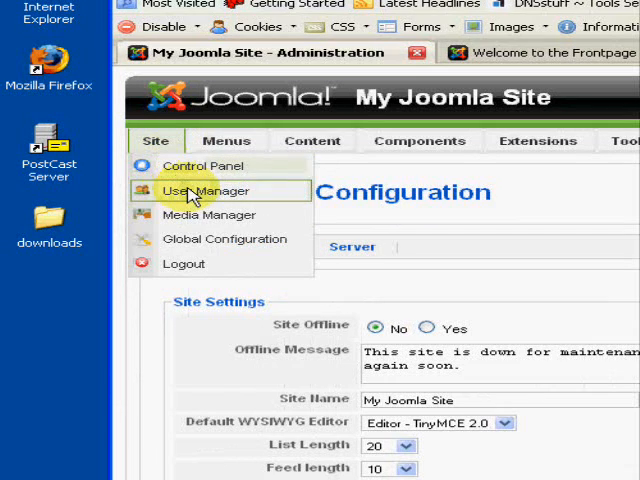
pyautogui.click(208, 190)
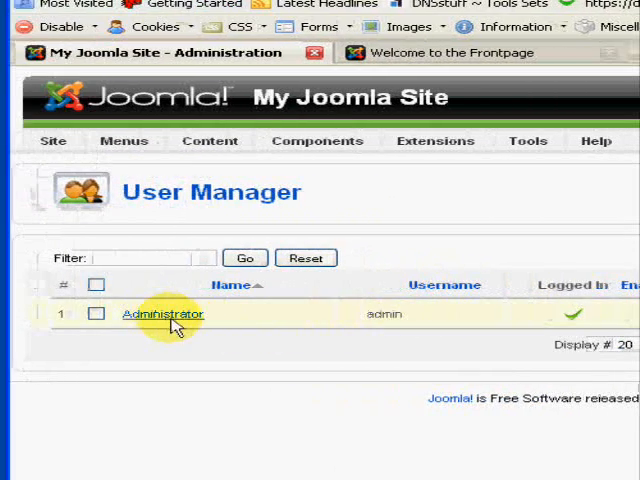
# Step: Edit the Administrator account, replacing the username admin with homer after trying other text
pyautogui.click(164, 312)
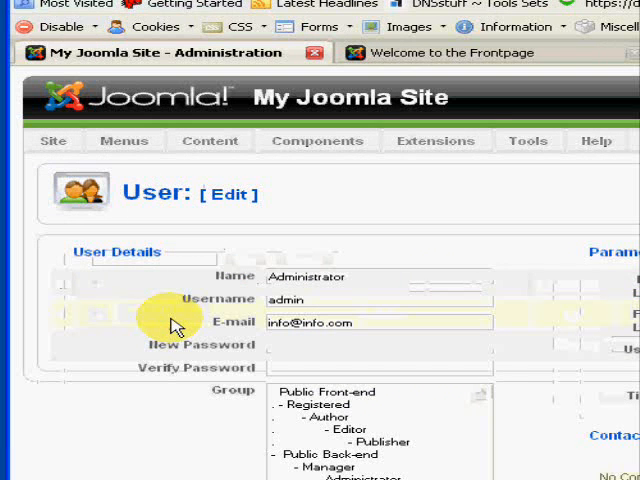
pyautogui.doubleClick(284, 300)
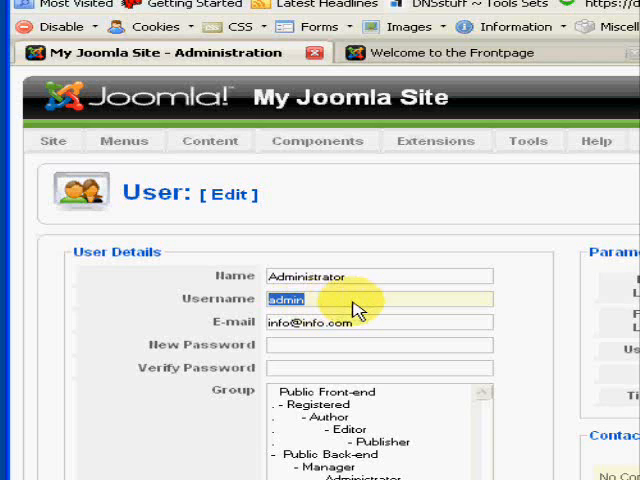
pyautogui.moveTo(416, 302)
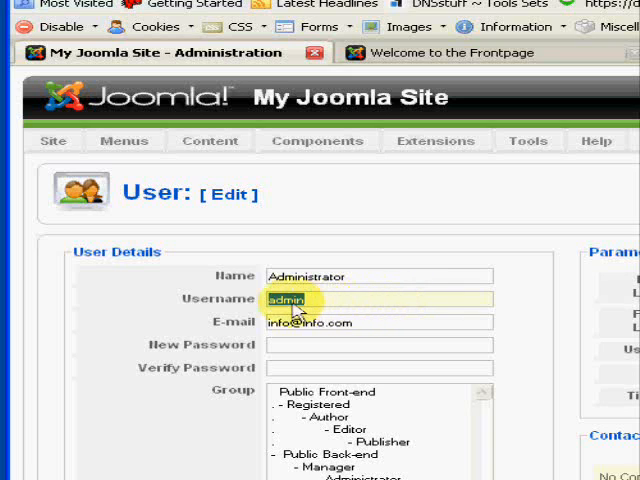
pyautogui.moveTo(356, 304)
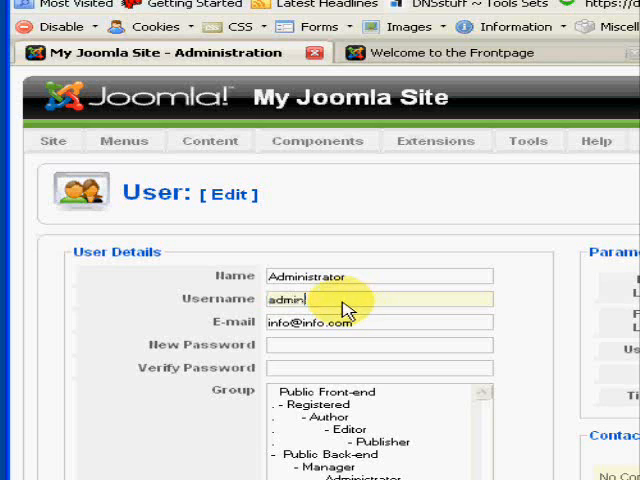
pyautogui.doubleClick(300, 300)
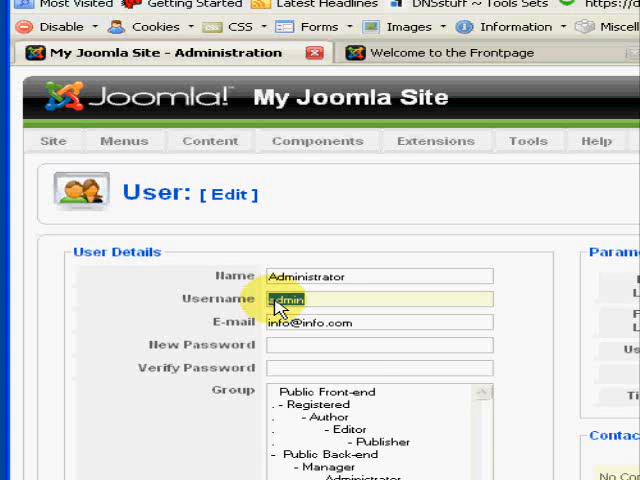
pyautogui.write('maryl')
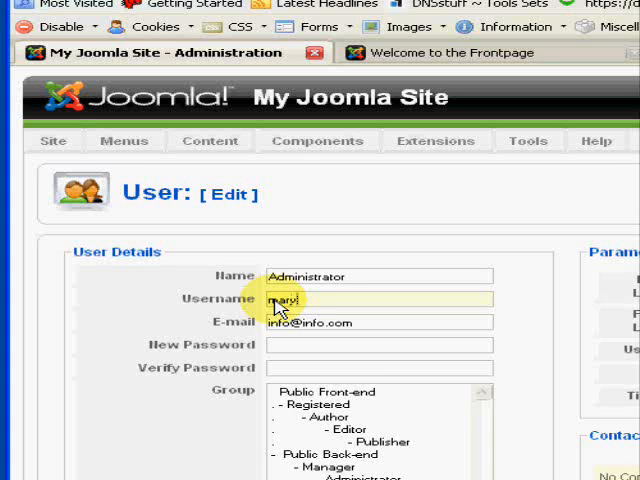
pyautogui.write('ha')
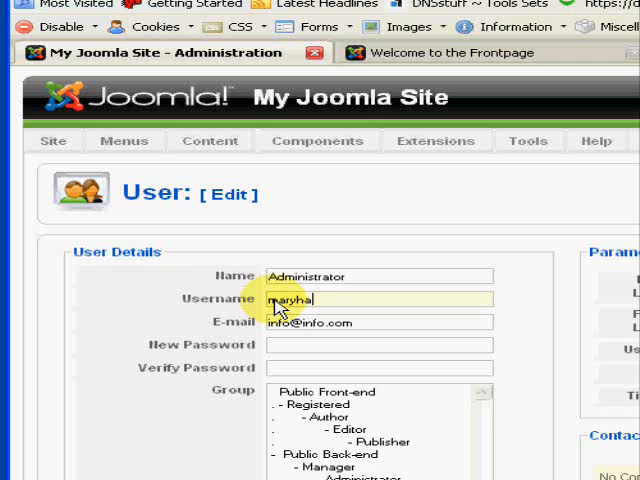
pyautogui.write('dalittle')
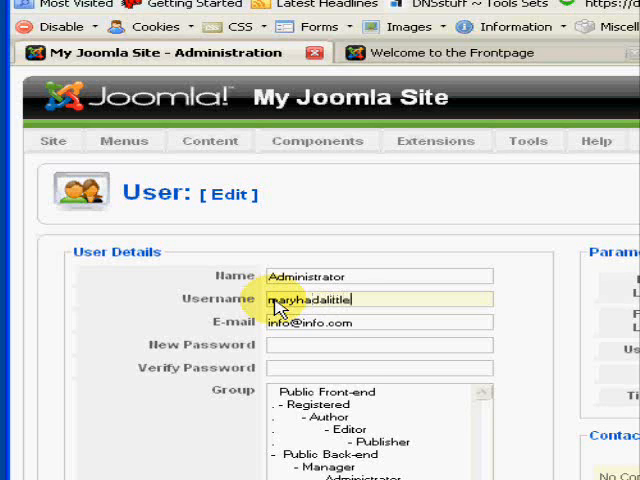
pyautogui.write('lamb')
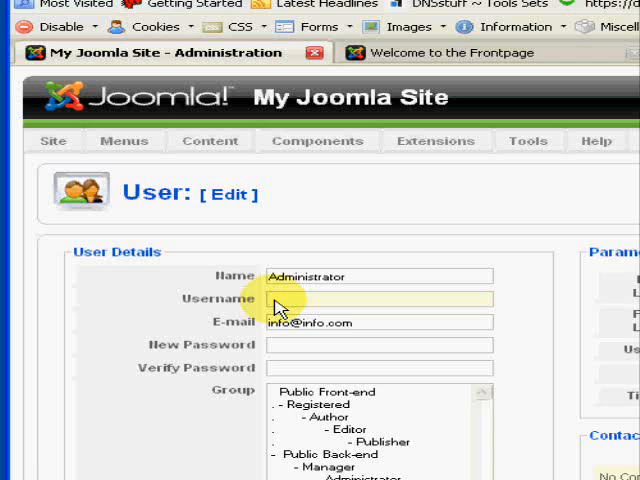
pyautogui.write('homer')
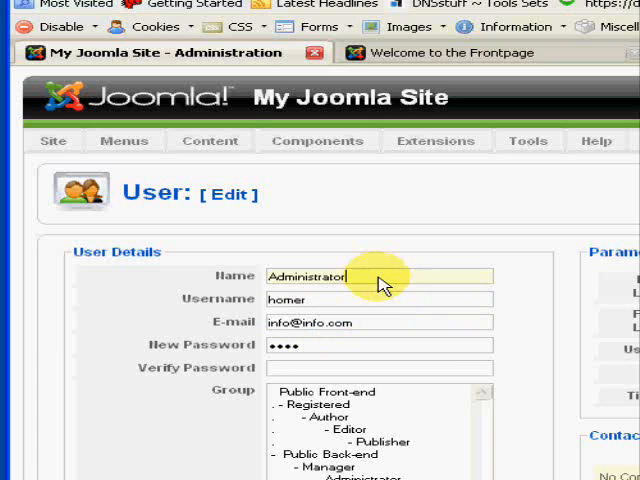
# Step: Replace the account's name Administrator with Big Boss
pyautogui.doubleClick(310, 276)
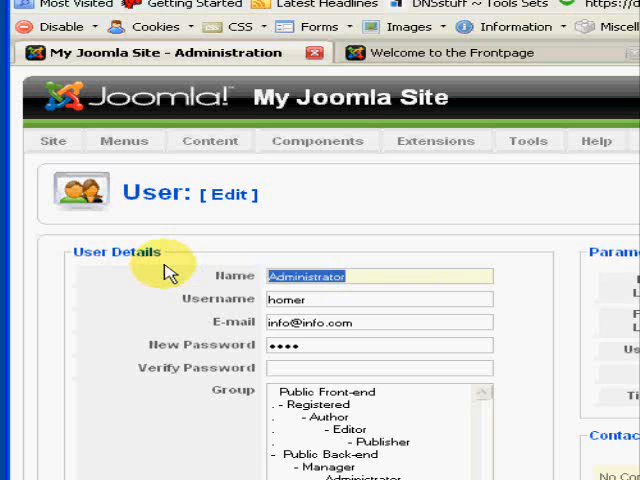
pyautogui.write('Big')
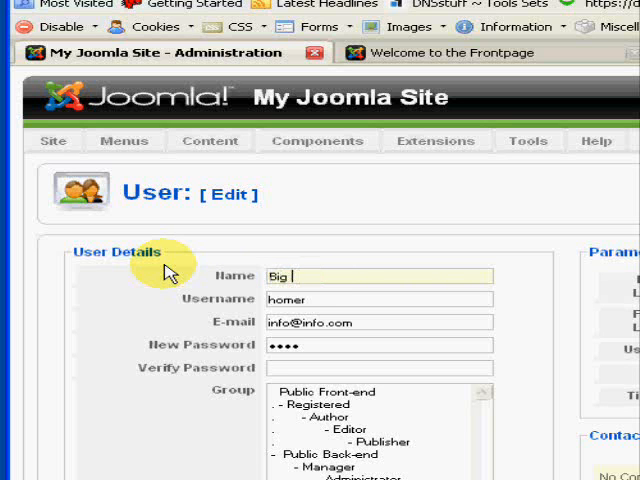
pyautogui.write('Boss')
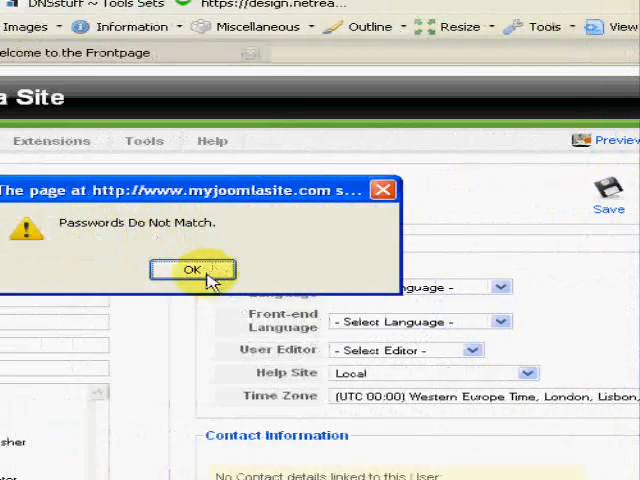
# Step: Re-enter the confirmed password, keep Super Administrator, and save the Big Boss user
pyautogui.click(192, 270)
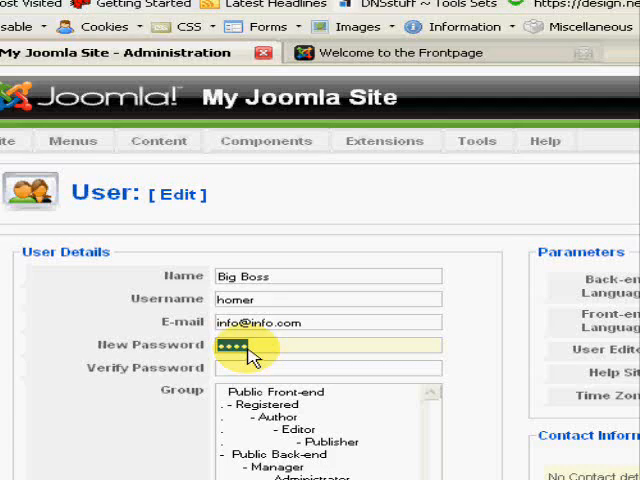
pyautogui.write('••••')
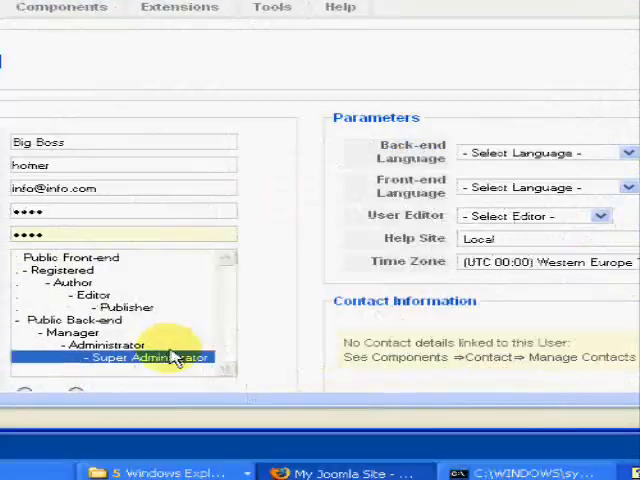
pyautogui.click(456, 120)
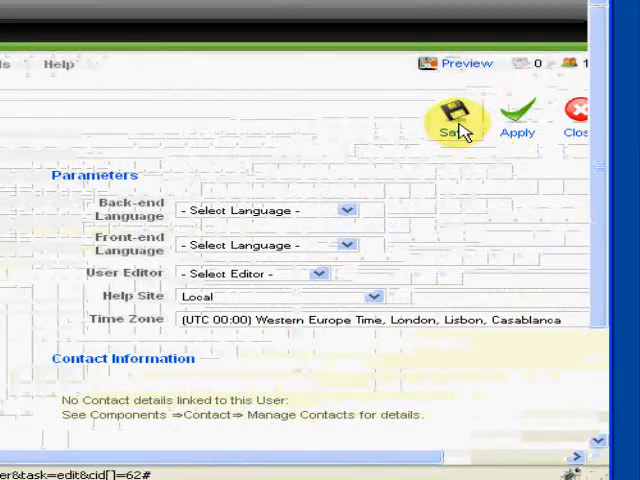
pyautogui.click(456, 120)
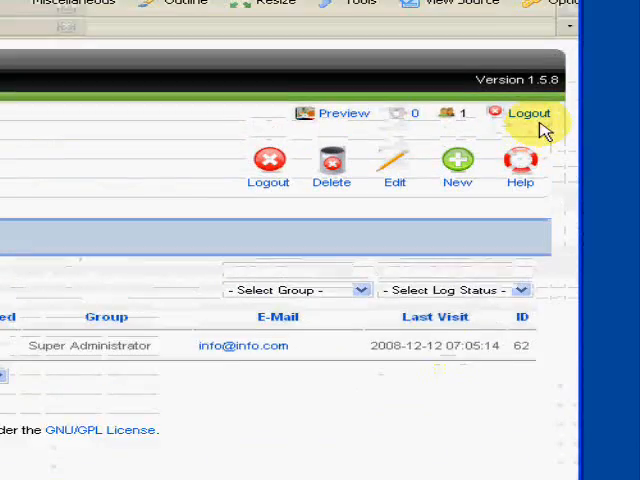
# Step: Log out of the back-end and sign in again as homer
pyautogui.click(528, 112)
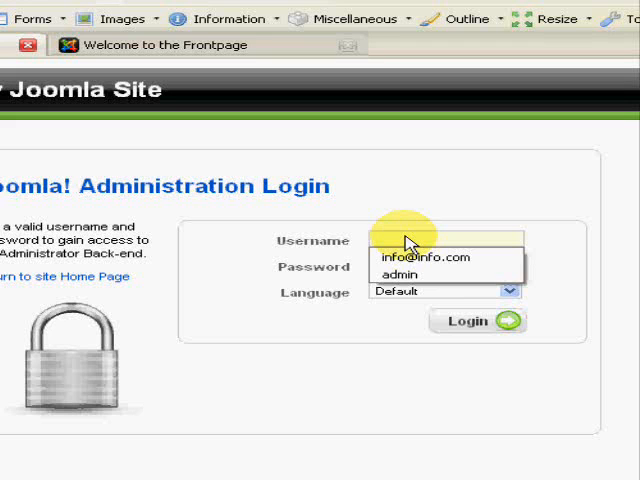
pyautogui.write('home')
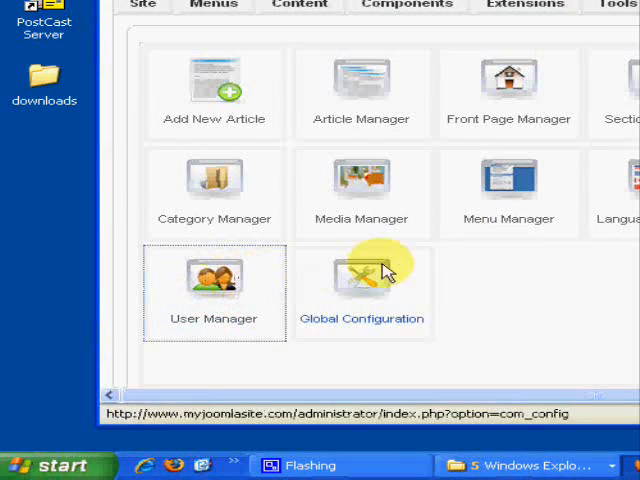
# Step: From User Manager, reopen the Big Boss account's edit form
pyautogui.click(214, 290)
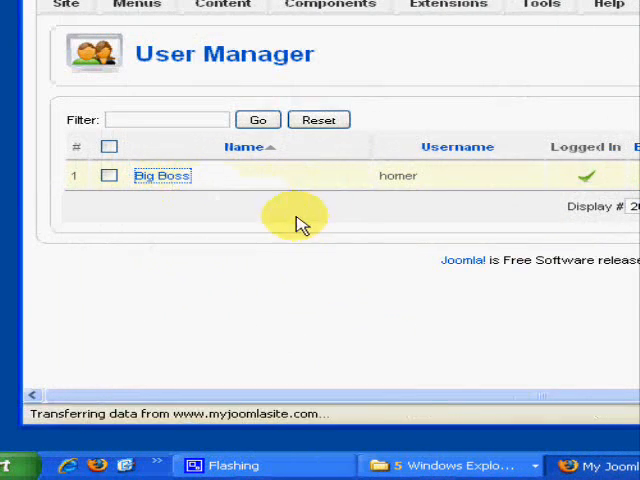
pyautogui.click(160, 176)
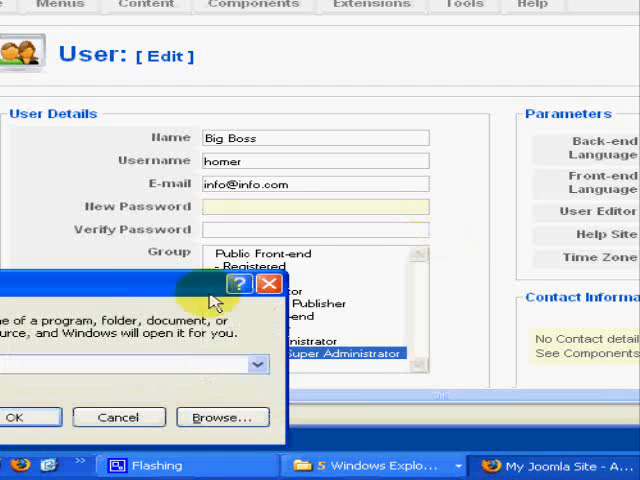
# Step: Launch Notepad from the Run dialog and type a random string into the blank document
pyautogui.write('nb')
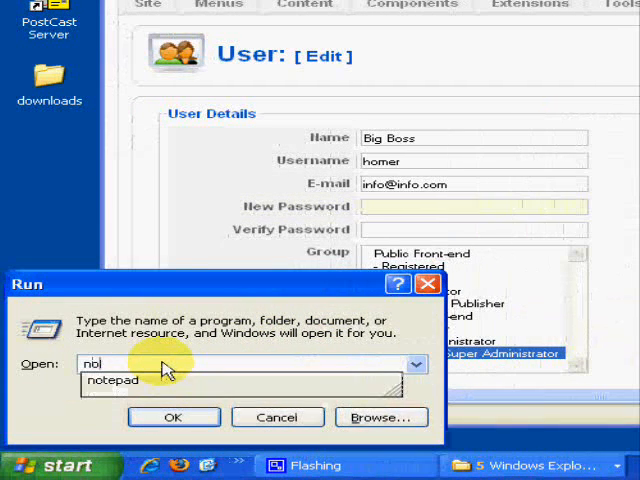
pyautogui.click(172, 416)
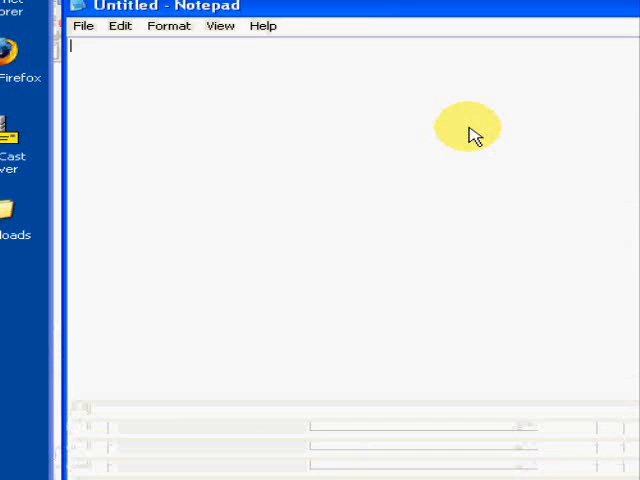
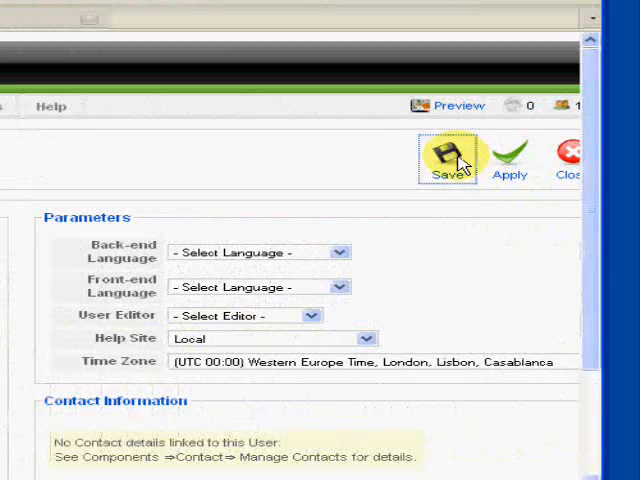
# Step: Save the user record, then dismiss the no-user-selected warning and log out of the back-end
pyautogui.click(448, 156)
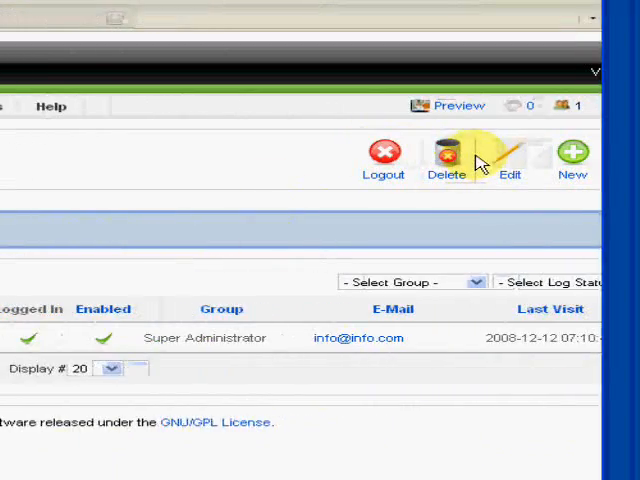
pyautogui.click(384, 156)
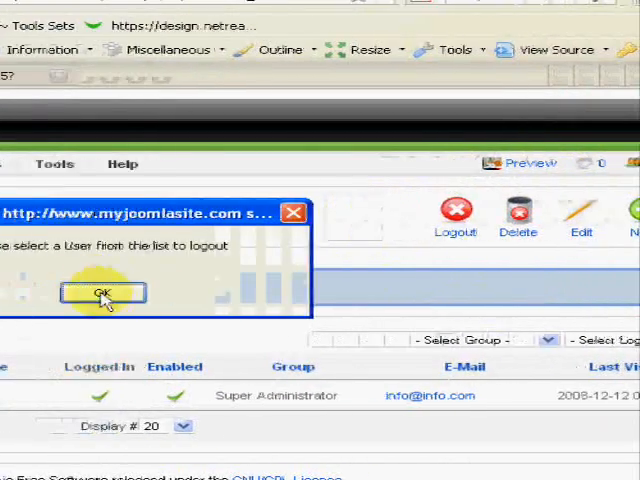
pyautogui.click(104, 292)
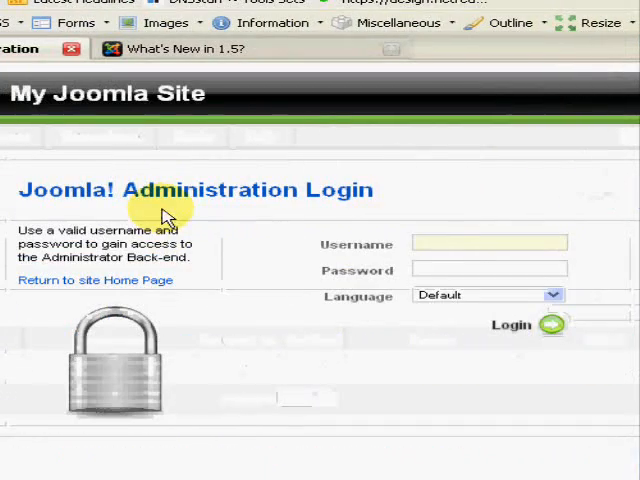
# Step: Attempt to sign in as homer, get a mismatch error, and re-enter homer's credentials
pyautogui.write('hom')
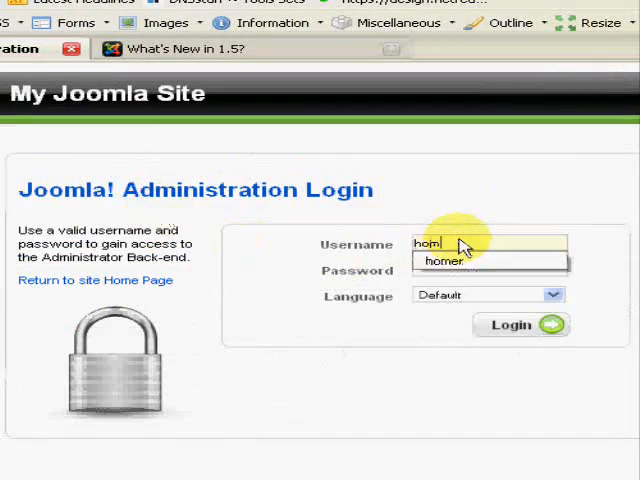
pyautogui.click(456, 262)
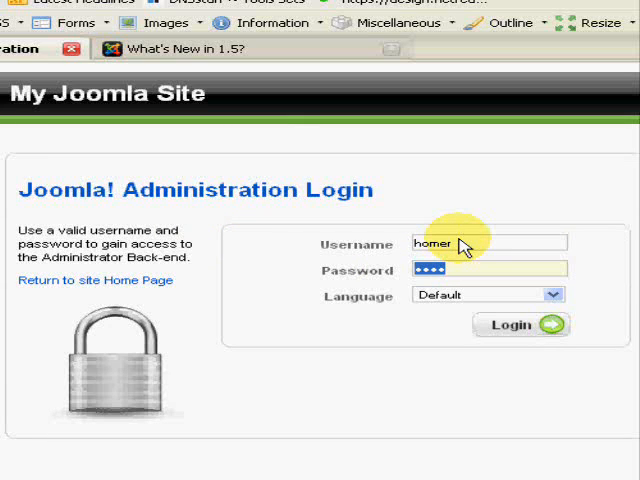
pyautogui.write('•')
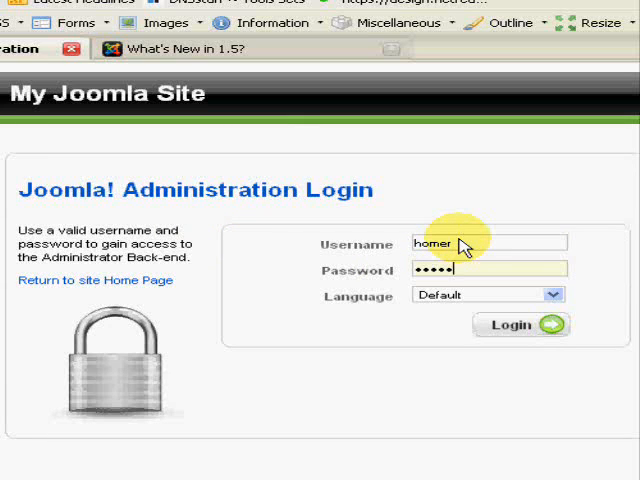
pyautogui.click(520, 324)
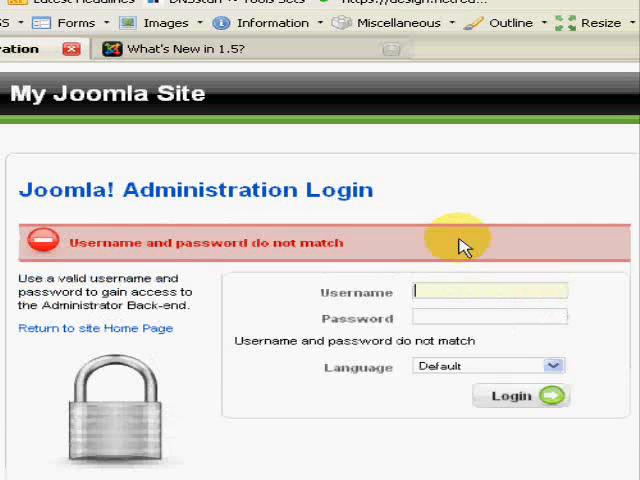
pyautogui.write('ho')
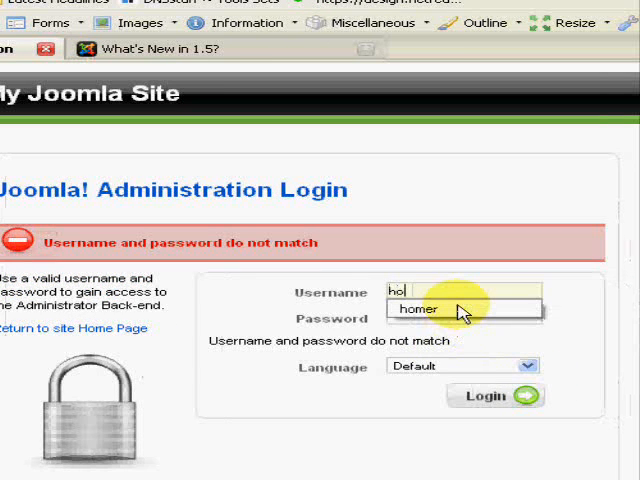
pyautogui.click(420, 308)
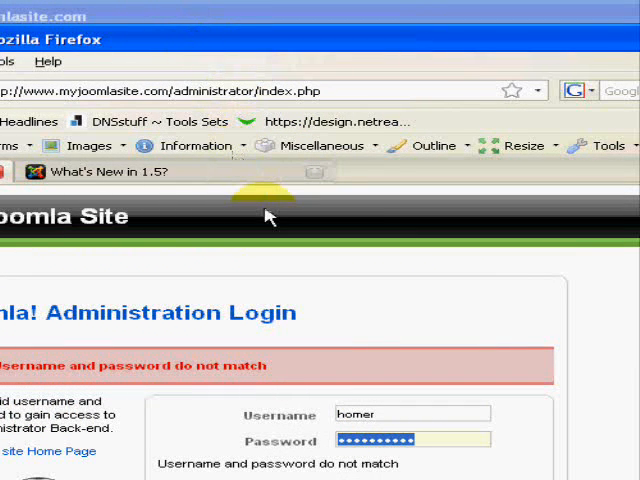
pyautogui.moveTo(392, 52)
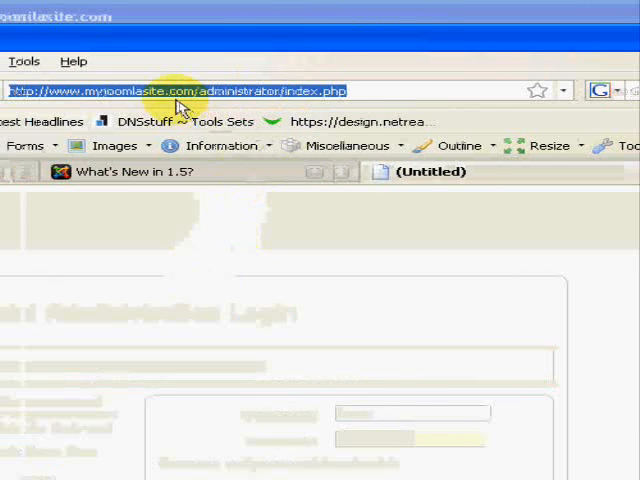
# Step: Sign into phpMyAdmin, open the myjoomlasite database and scroll its tables down to jos_users
pyautogui.write('localhost/phpmyadmin')
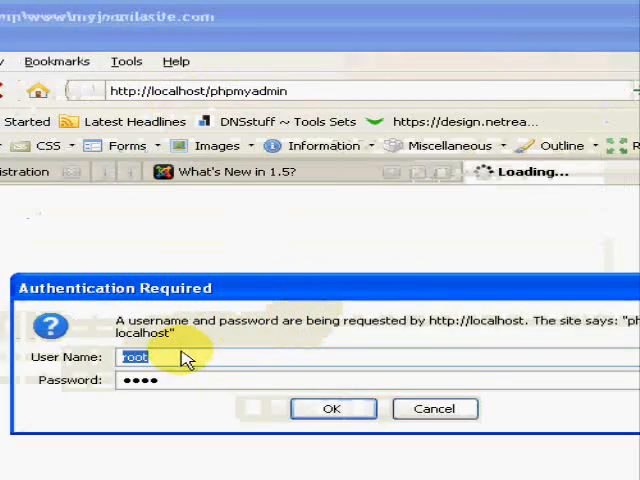
pyautogui.click(332, 408)
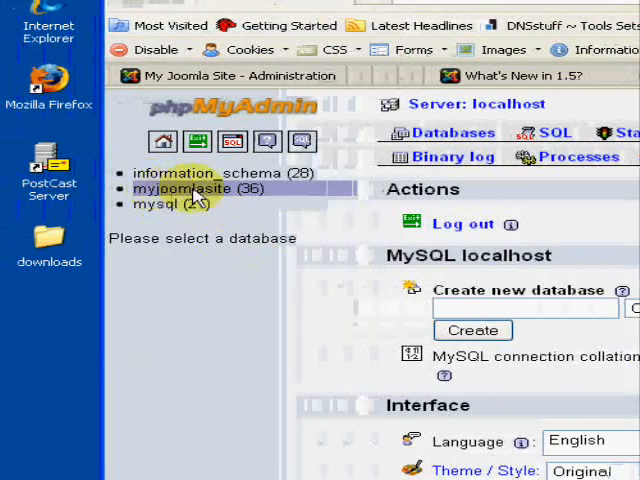
pyautogui.click(184, 188)
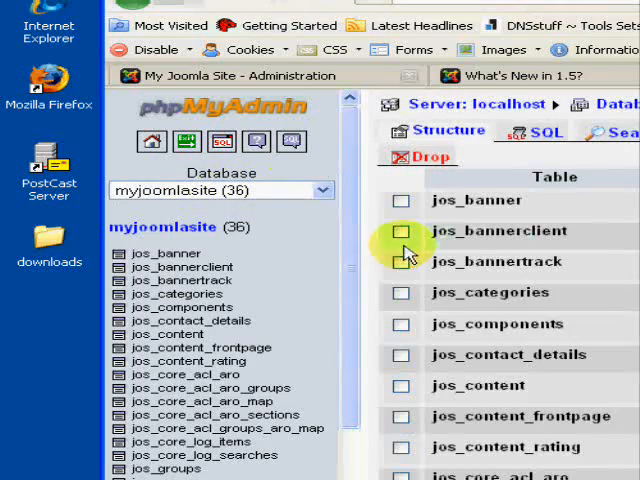
pyautogui.scroll(-3)
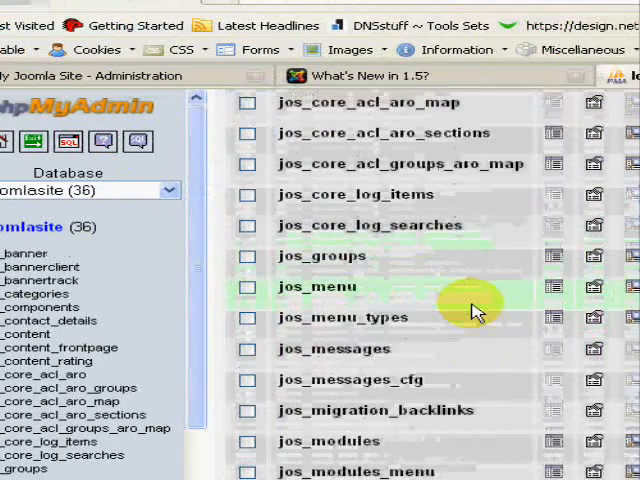
pyautogui.scroll(-3)
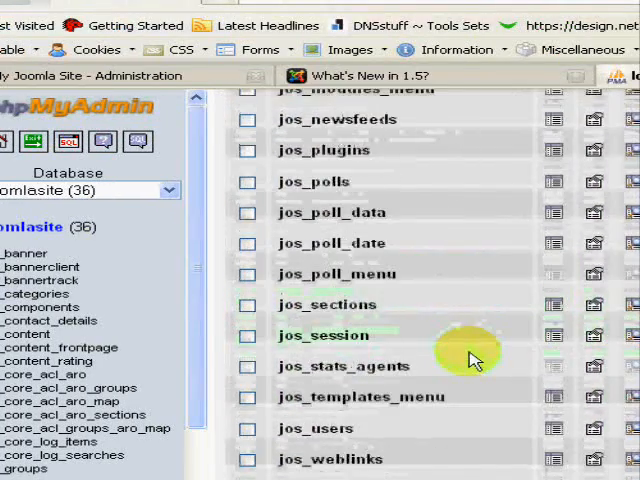
pyautogui.scroll(-3)
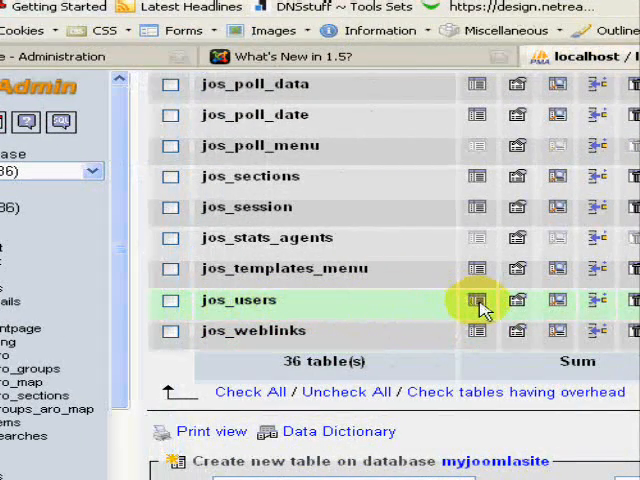
# Step: Browse jos_users and open the Big Boss row's edit form at the hashed password field
pyautogui.click(476, 300)
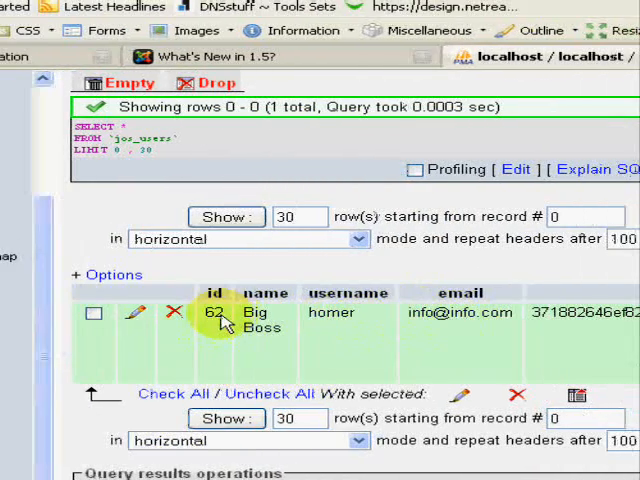
pyautogui.click(92, 312)
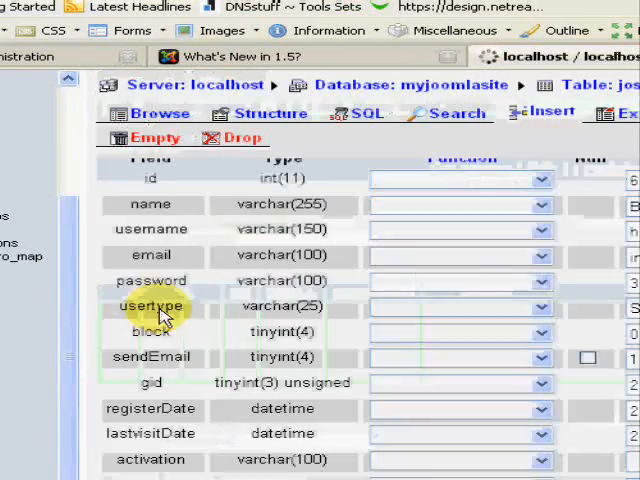
pyautogui.hscroll(3)
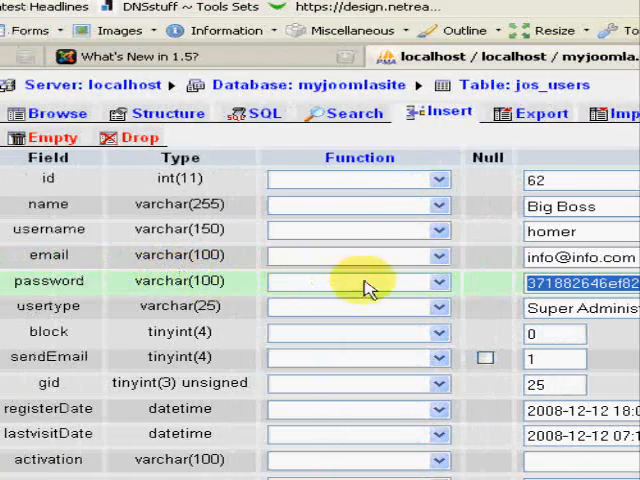
# Step: Save homer's new password with the MD5 function and select the stored hash
pyautogui.click(436, 280)
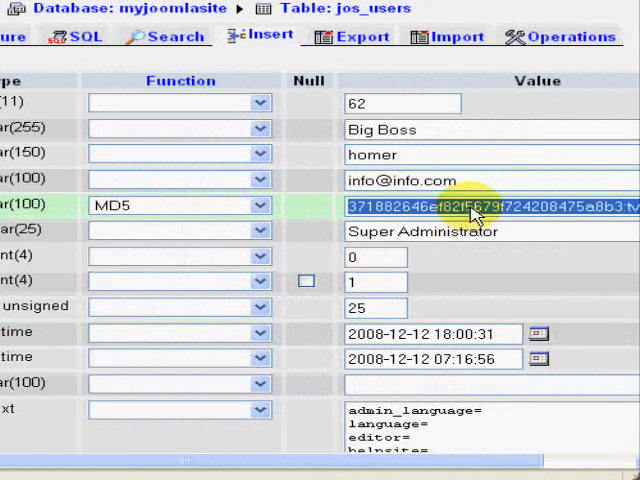
pyautogui.hscroll(3)
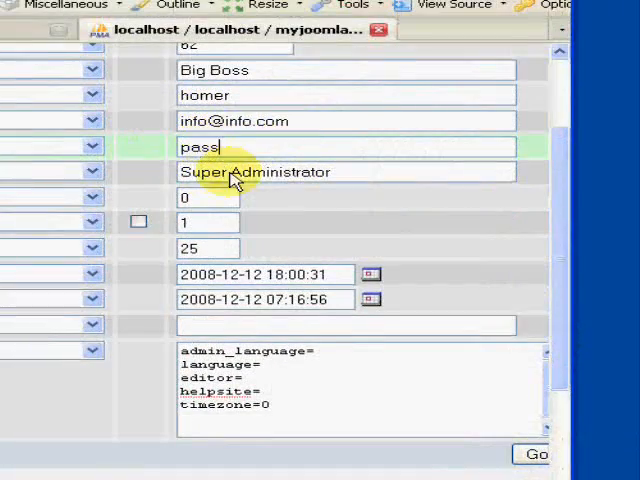
pyautogui.click(536, 452)
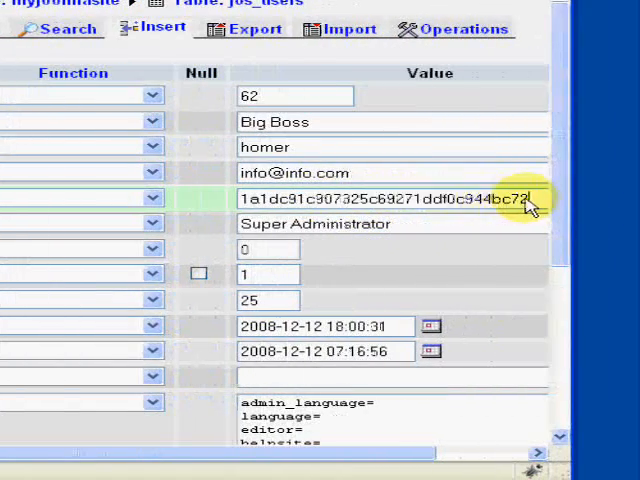
pyautogui.doubleClick(390, 198)
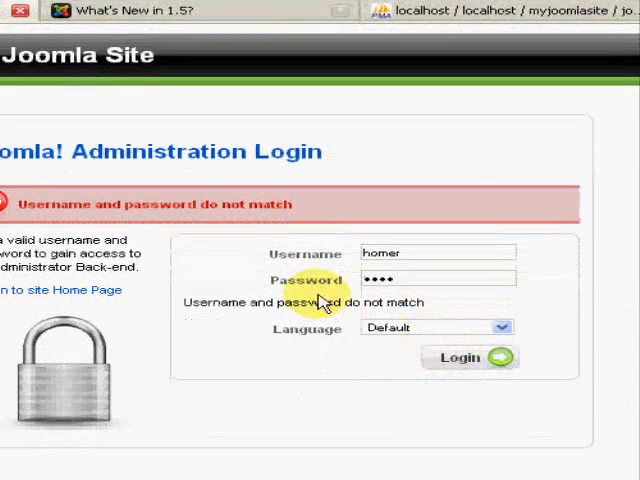
# Step: Log in to the administrator back-end and view Big Boss in the User Manager
pyautogui.click(468, 356)
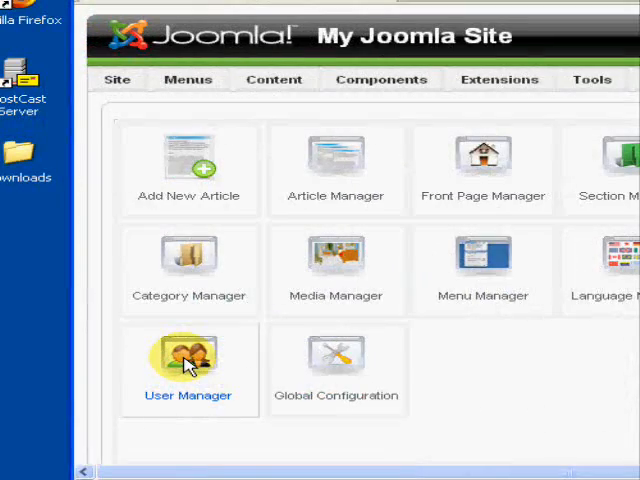
pyautogui.click(188, 360)
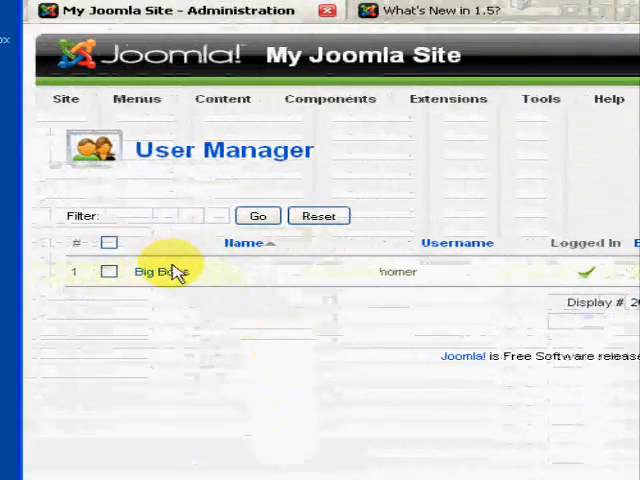
pyautogui.click(160, 272)
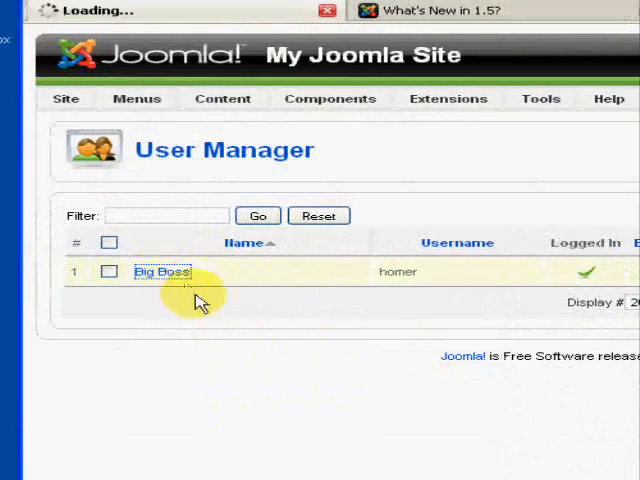
# Step: Use the Site menu Preview to open the public front page
pyautogui.click(160, 272)
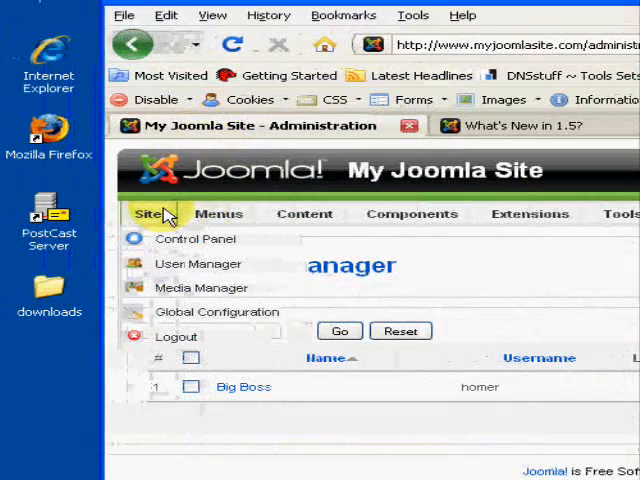
pyautogui.click(198, 264)
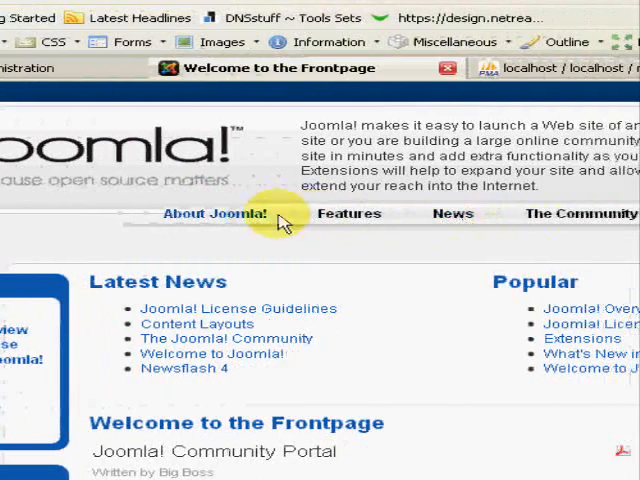
# Step: Open the 'What are the requirements to run Joomla! 1.5?' article and select its opening text
pyautogui.click(210, 212)
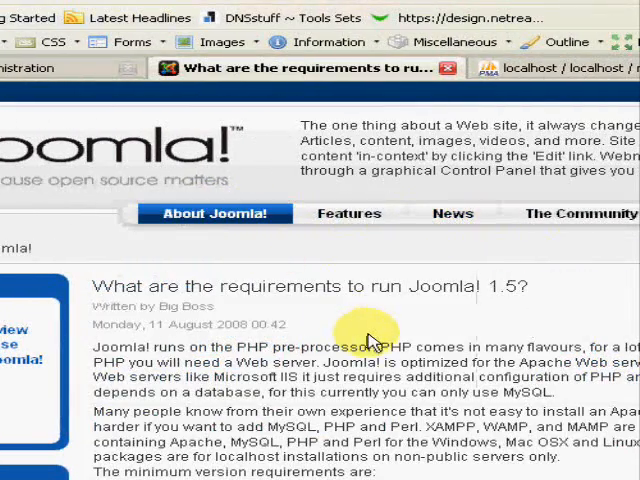
pyautogui.scroll(-3)
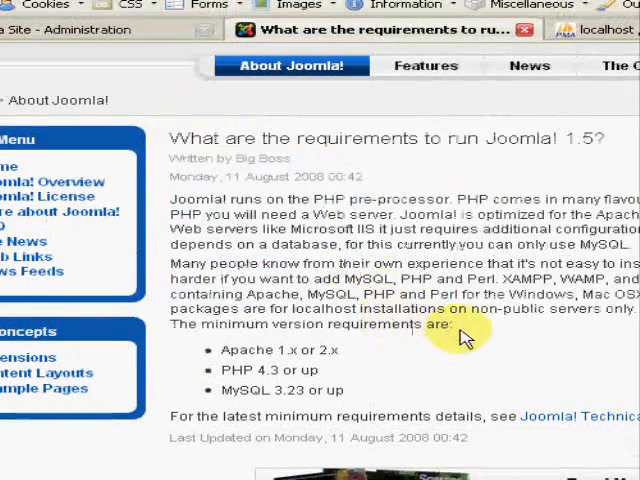
pyautogui.moveTo(170, 200); pyautogui.dragTo(464, 324)
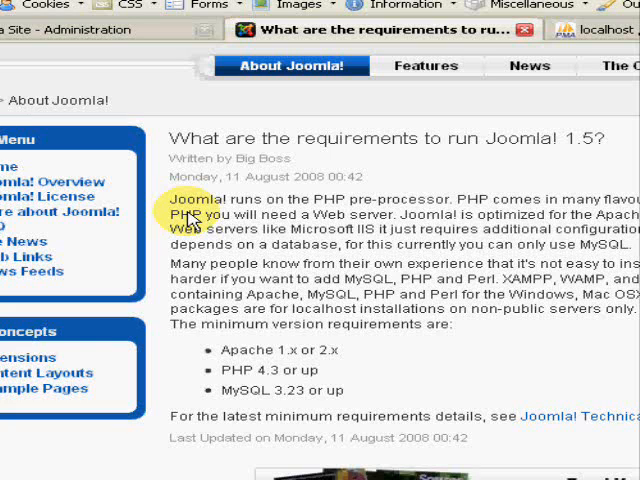
pyautogui.moveTo(404, 236)
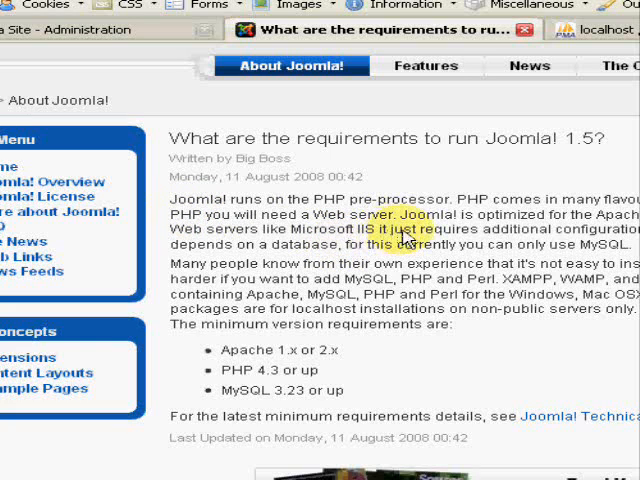